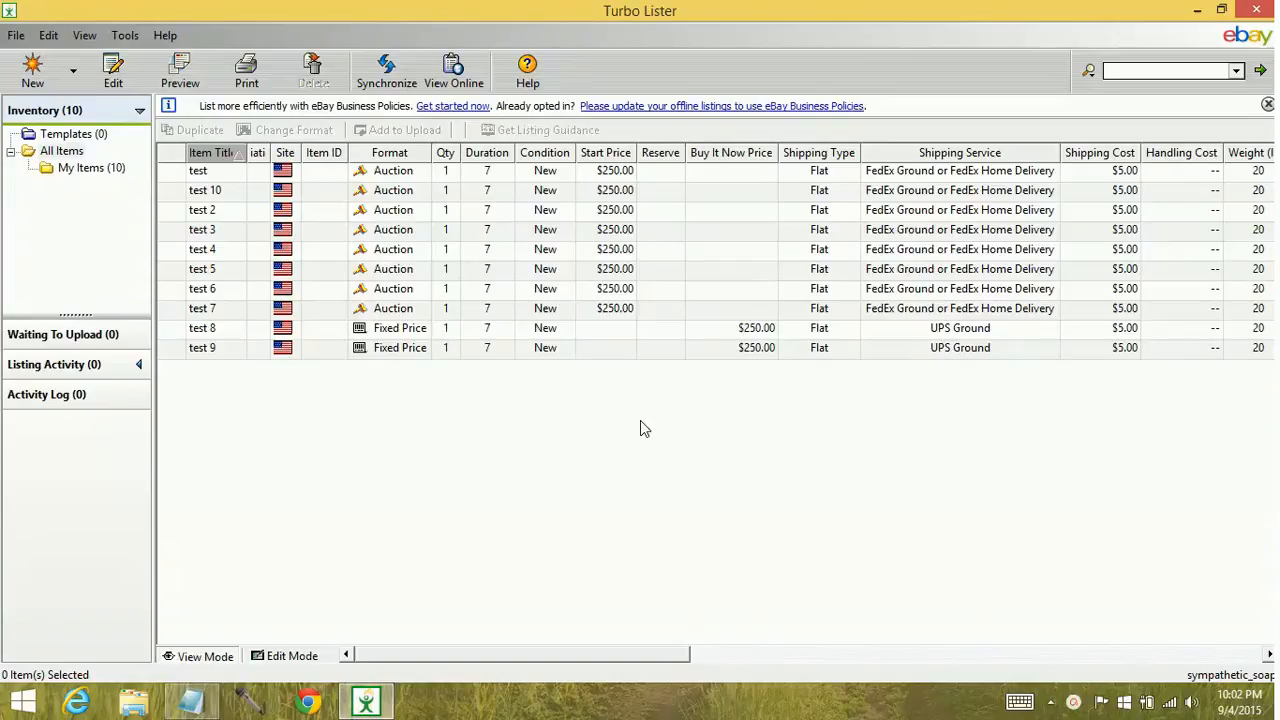
{"action": "mouse_move", "coordinate": [636, 424]}
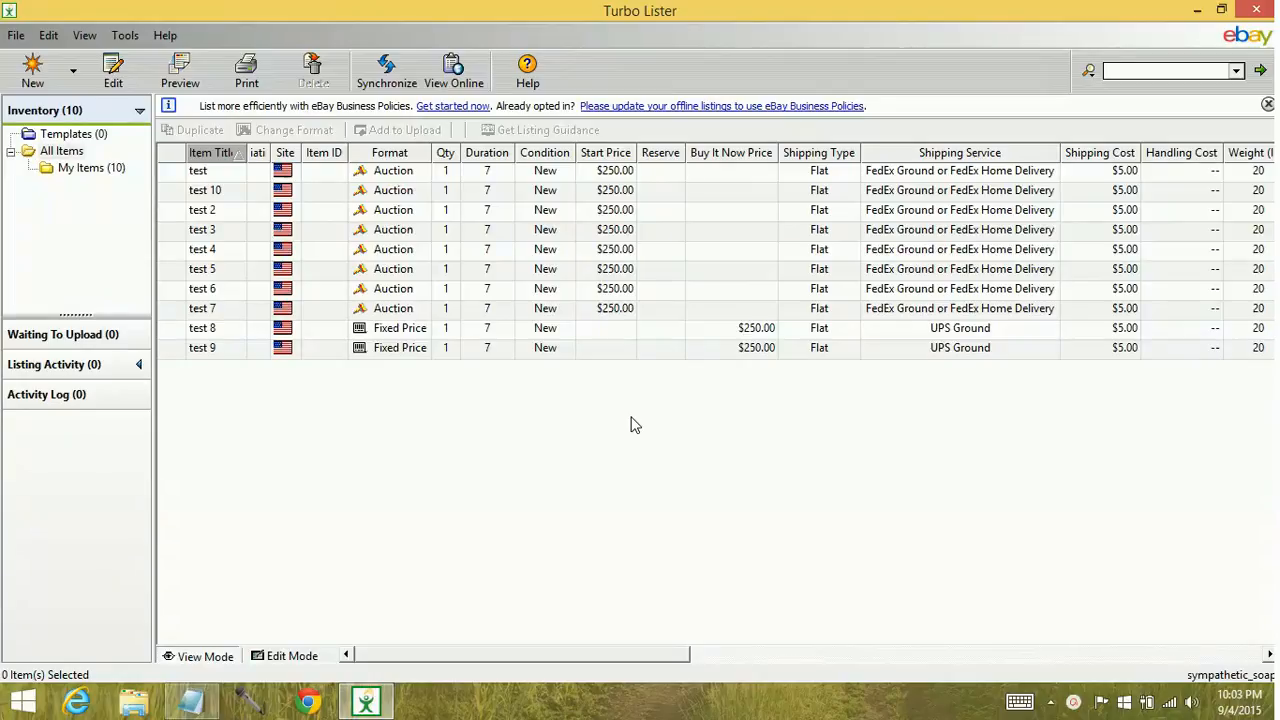
{"action": "mouse_move", "coordinate": [396, 340]}
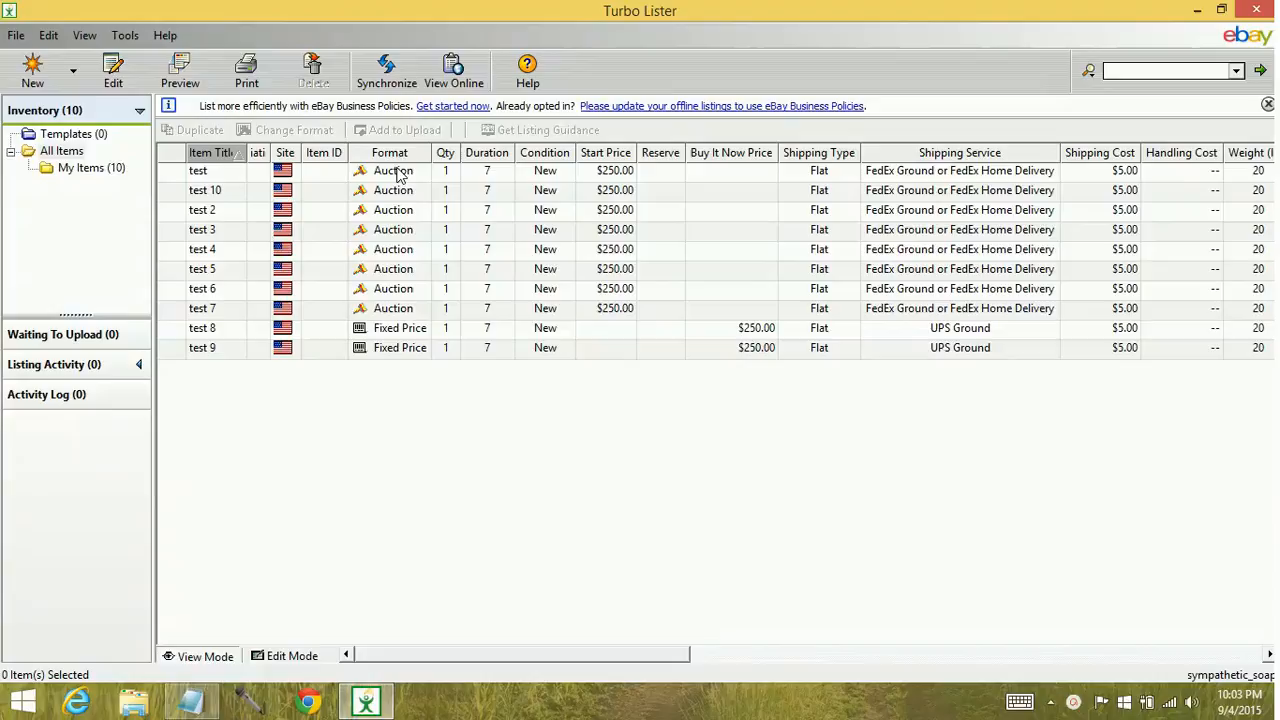
{"action": "mouse_move", "coordinate": [398, 160]}
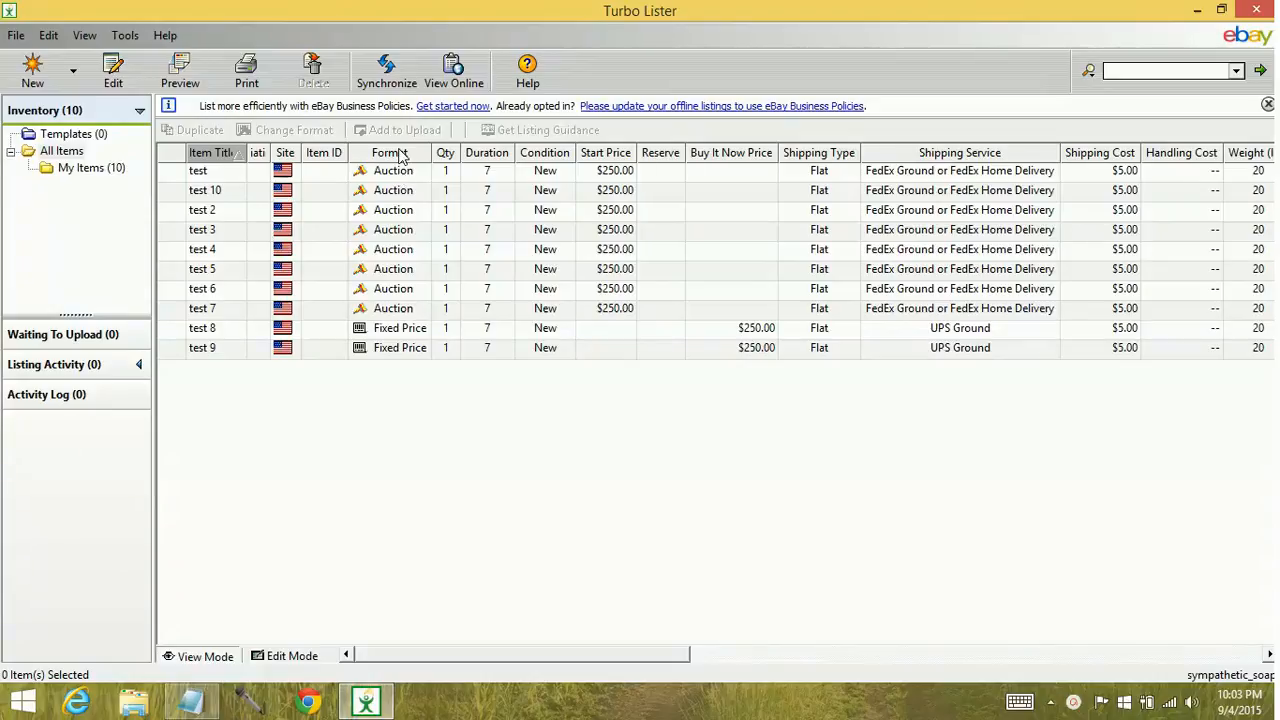
{"action": "mouse_move", "coordinate": [418, 152]}
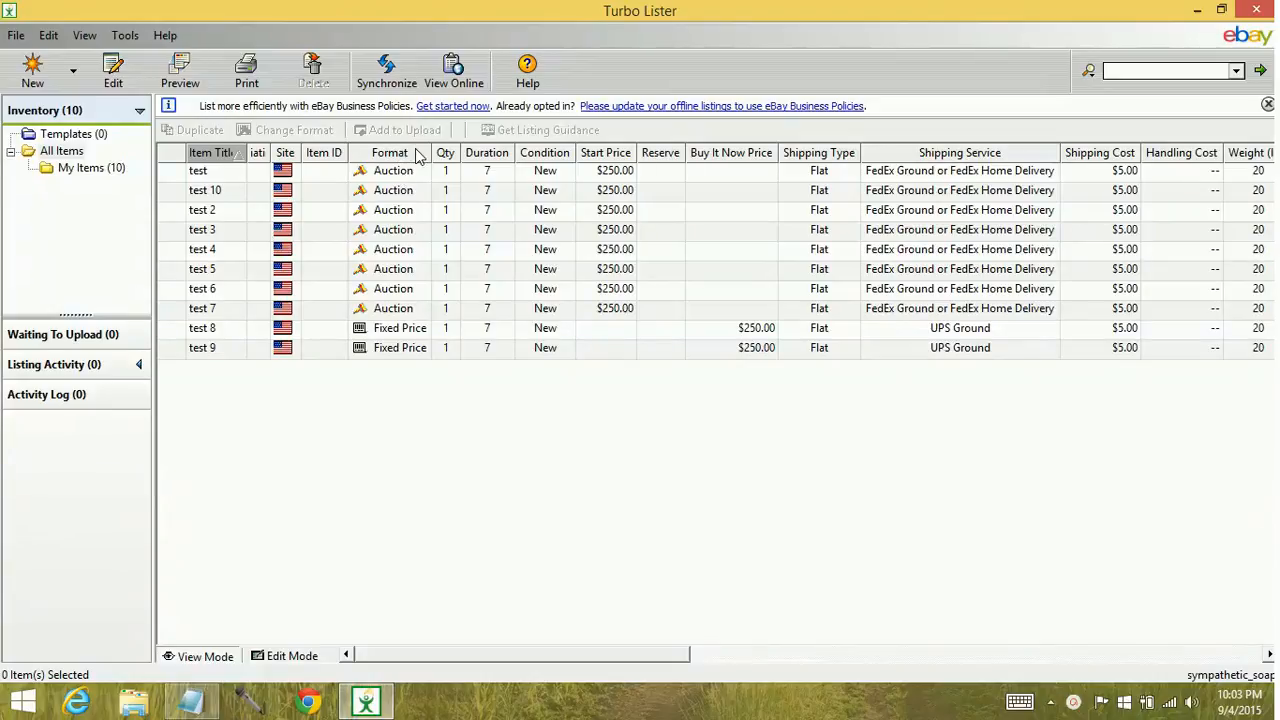
Step: Sort the listings by Format, then by Item Title descending so 'test 9' comes first
{"action": "left_click", "coordinate": [384, 152]}
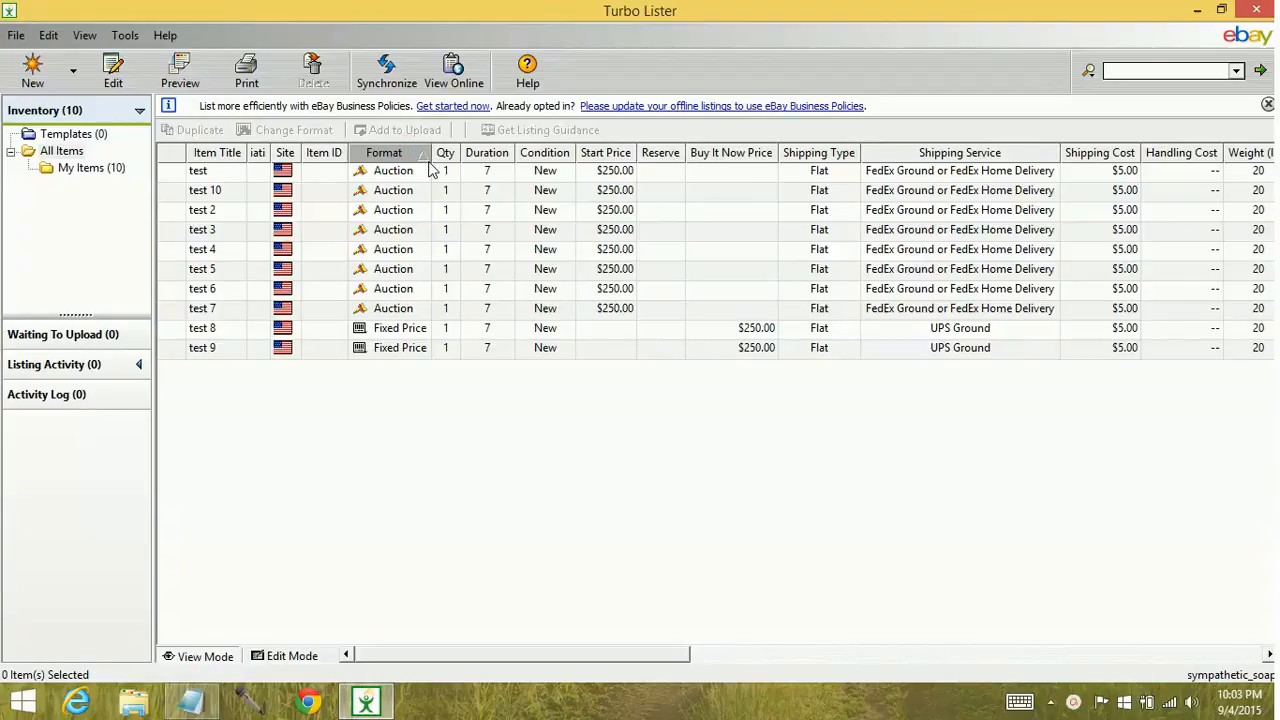
{"action": "mouse_move", "coordinate": [400, 160]}
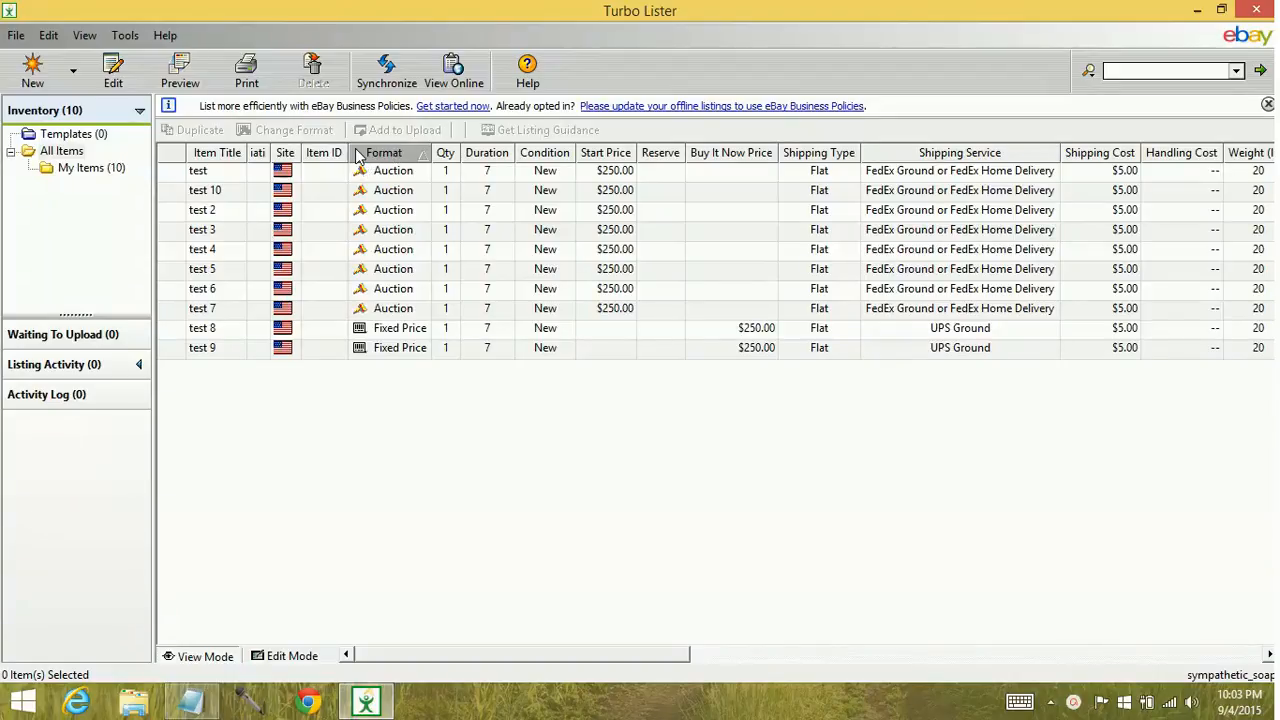
{"action": "left_click", "coordinate": [384, 152]}
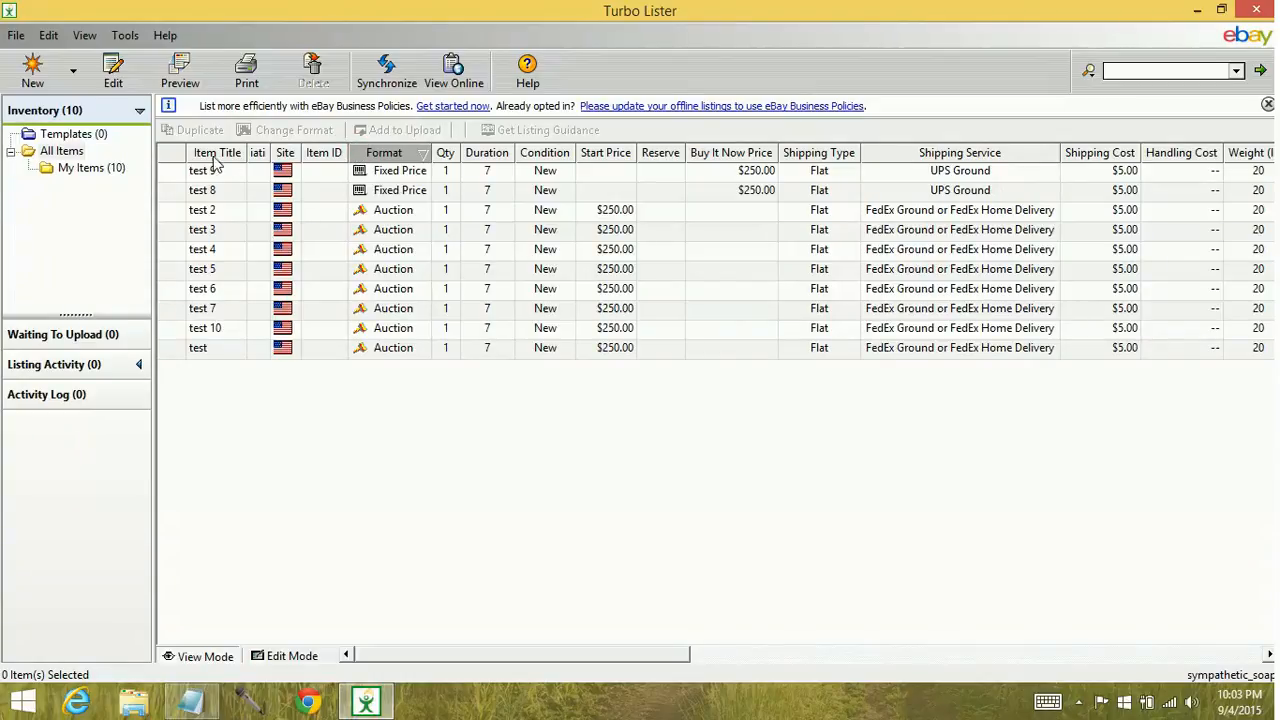
{"action": "left_click", "coordinate": [216, 152]}
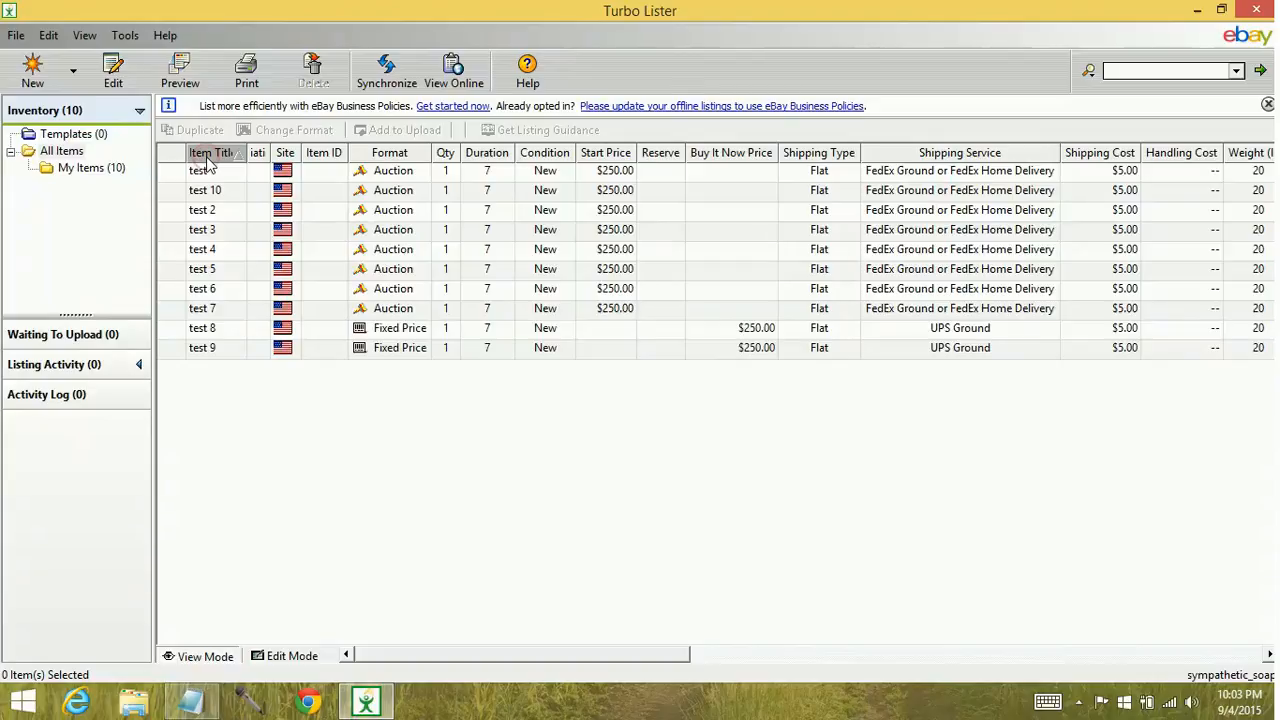
{"action": "left_click", "coordinate": [210, 152]}
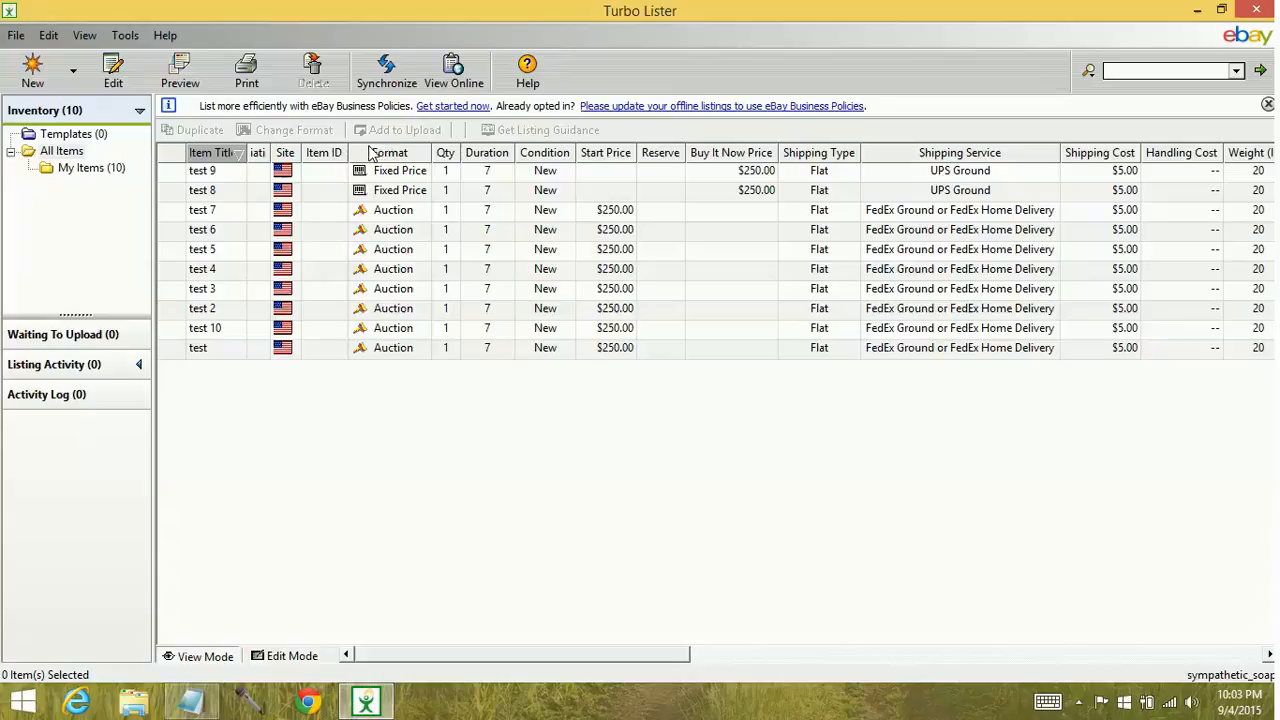
{"action": "mouse_move", "coordinate": [420, 156]}
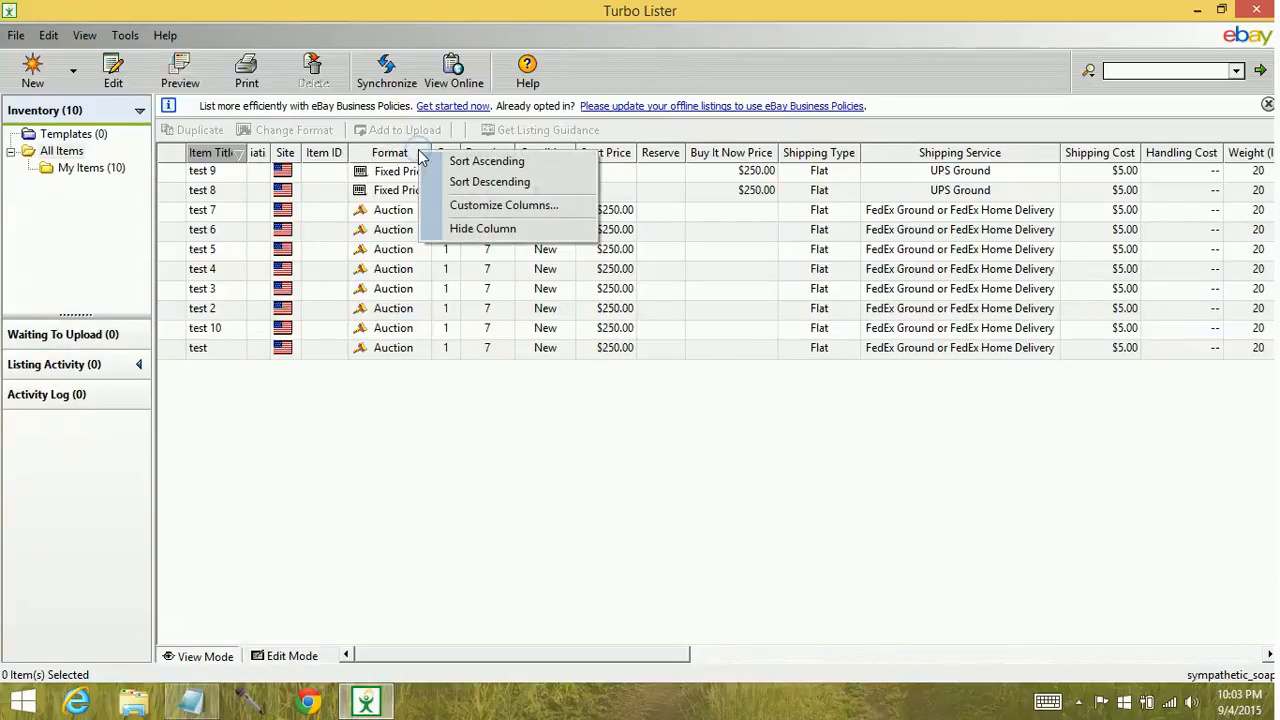
{"action": "mouse_move", "coordinate": [504, 204]}
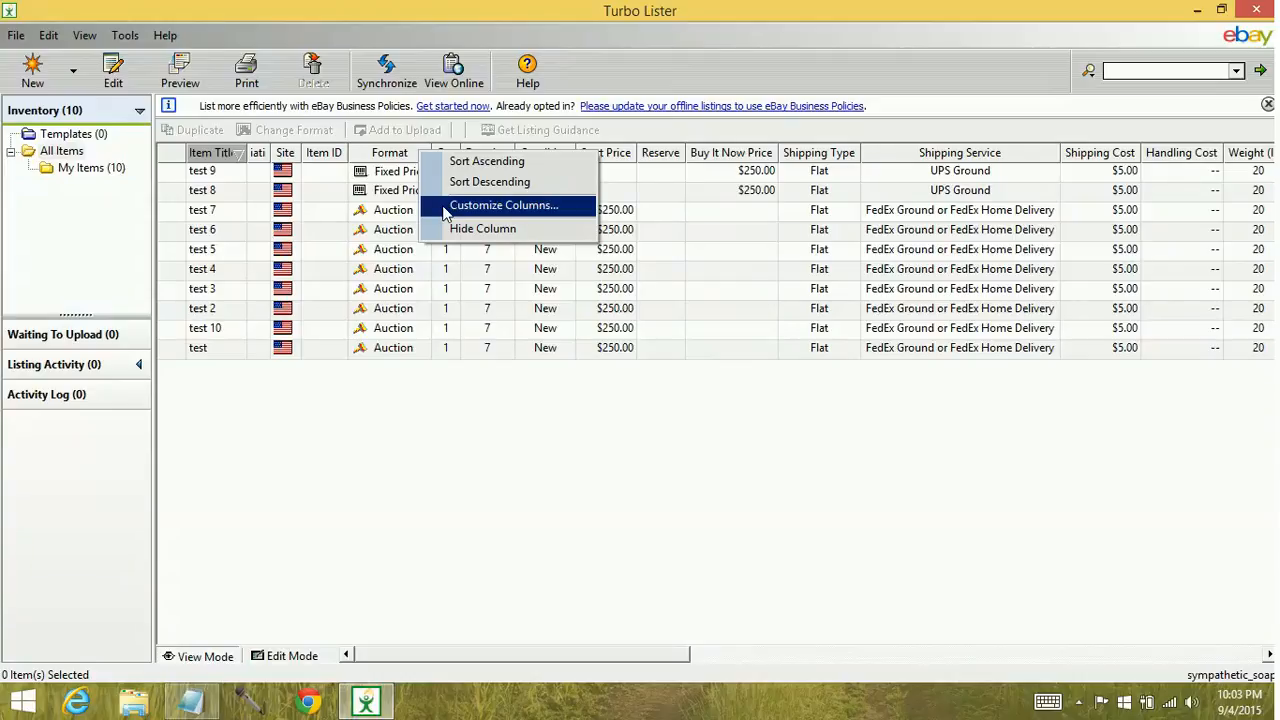
{"action": "left_click", "coordinate": [504, 204]}
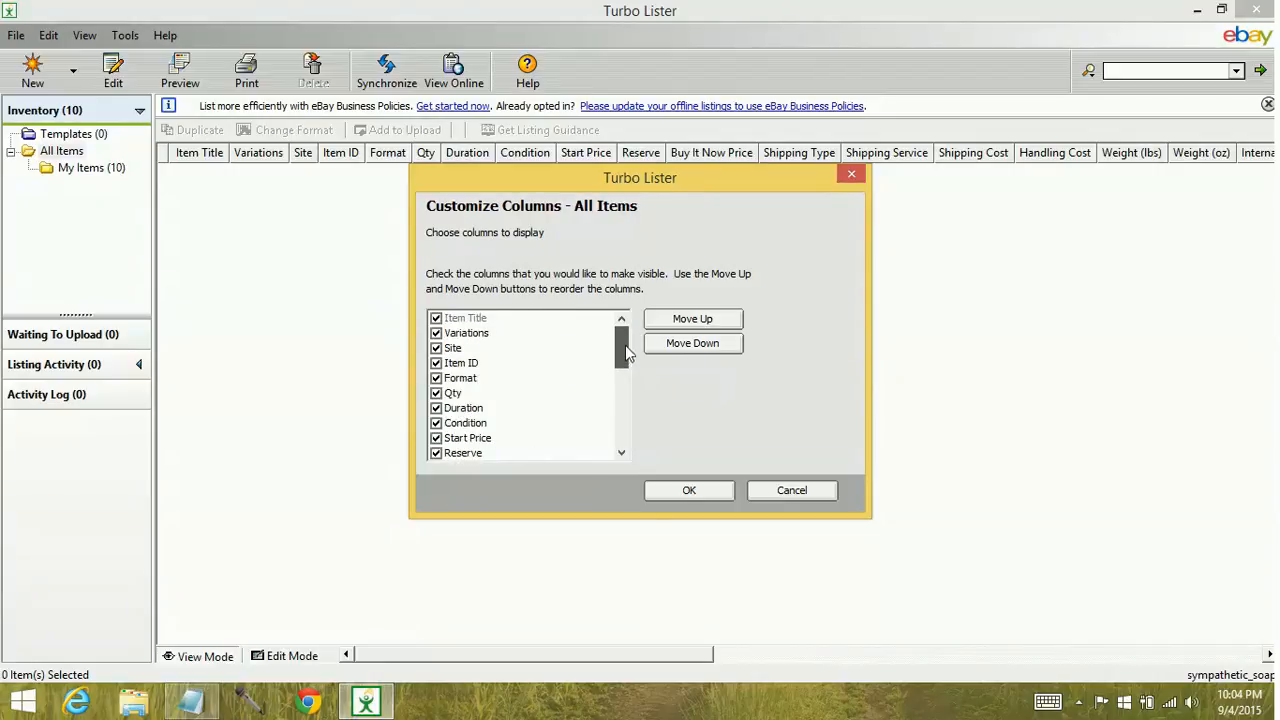
{"action": "mouse_move", "coordinate": [516, 340]}
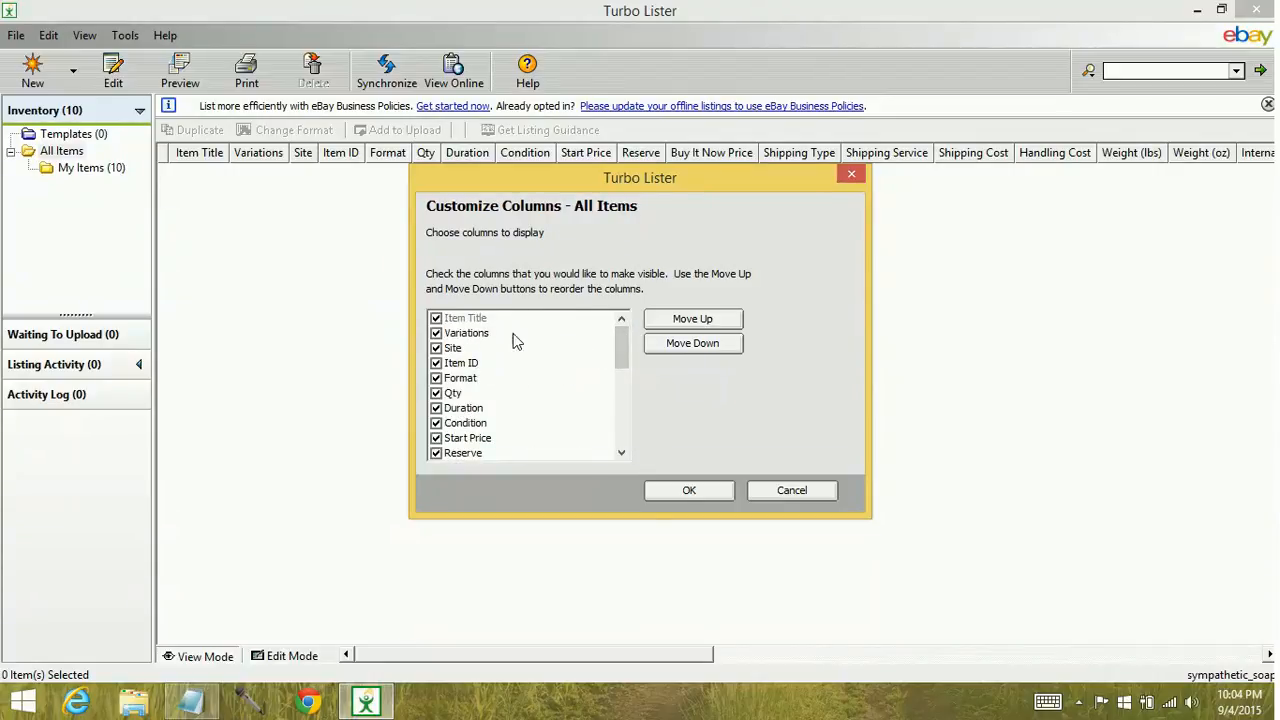
{"action": "mouse_move", "coordinate": [452, 414]}
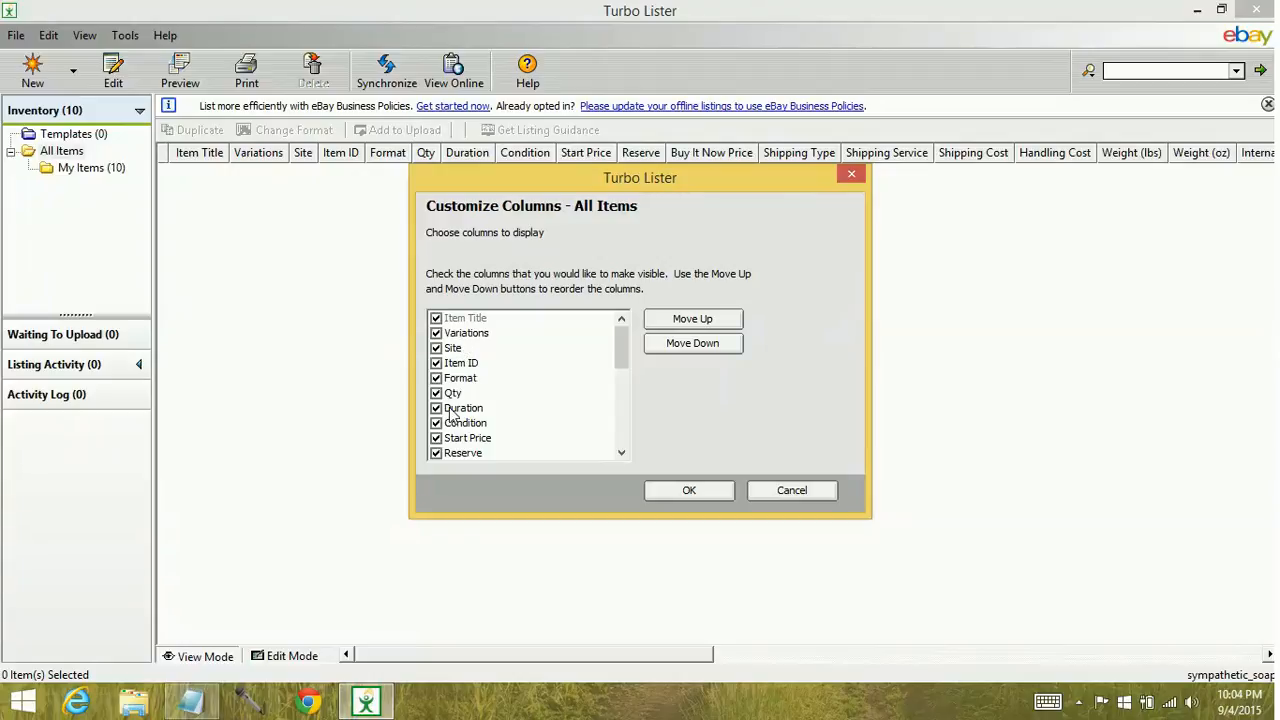
Step: Move the Duration column up twice so it sits directly after Item Title, and apply
{"action": "left_click", "coordinate": [464, 408]}
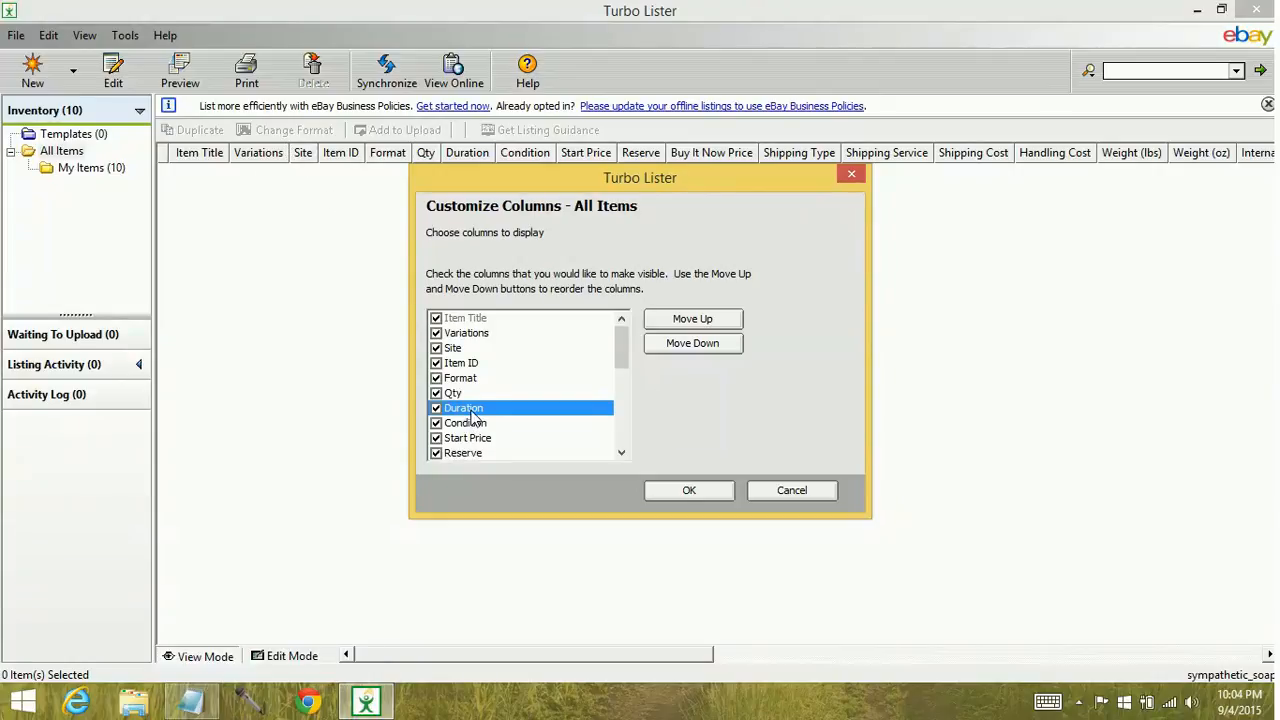
{"action": "left_click", "coordinate": [692, 318]}
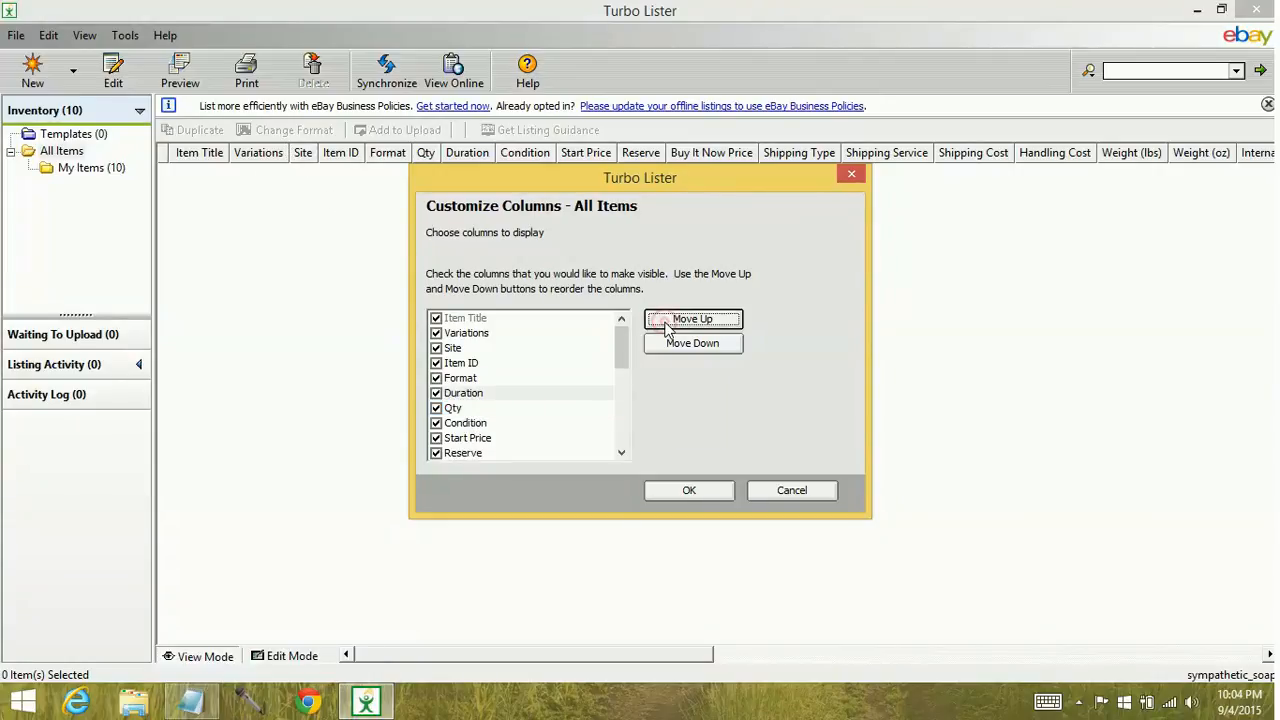
{"action": "left_click", "coordinate": [692, 318]}
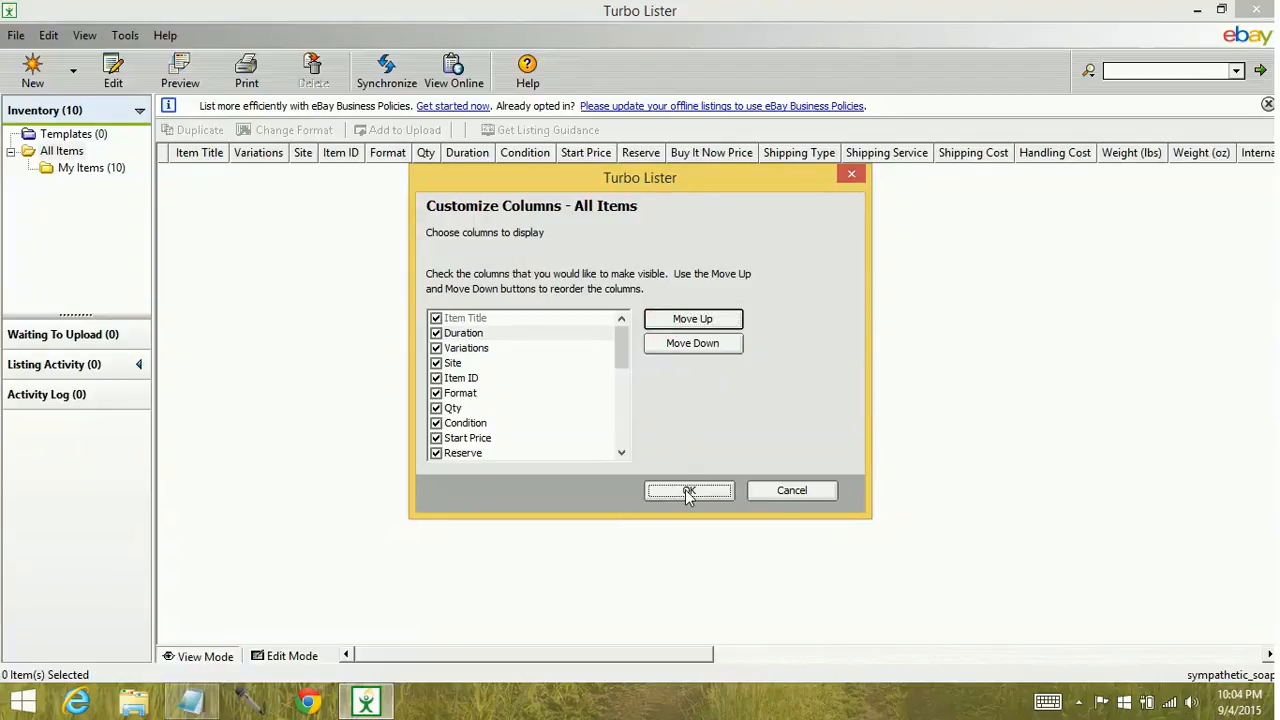
{"action": "left_click", "coordinate": [688, 490]}
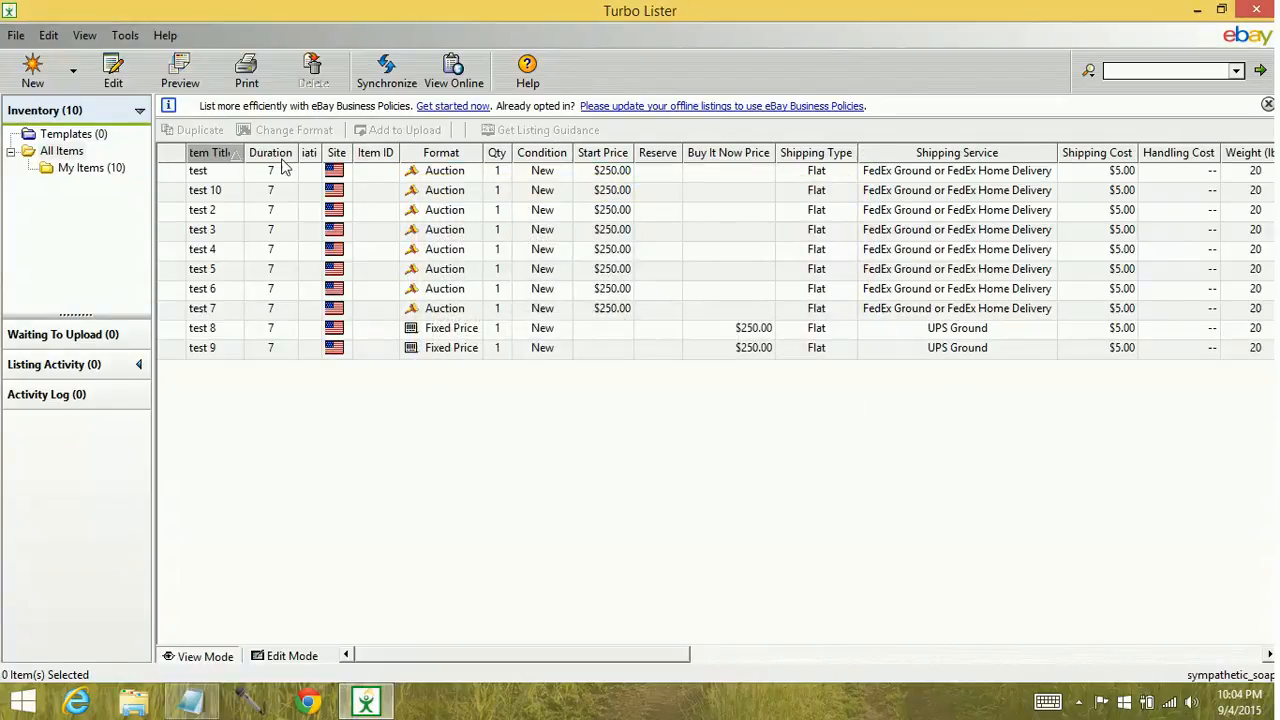
{"action": "mouse_move", "coordinate": [276, 164]}
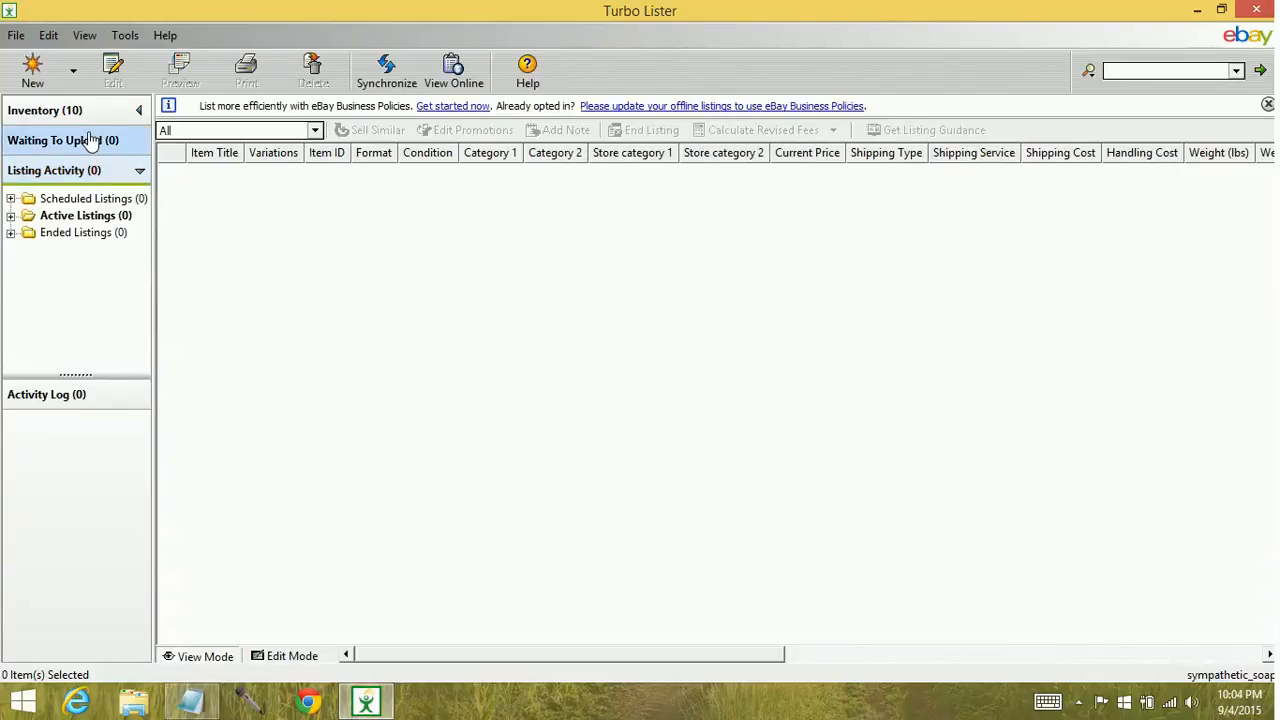
Step: Switch from the inventory table to the Waiting To Upload view
{"action": "left_click", "coordinate": [64, 140]}
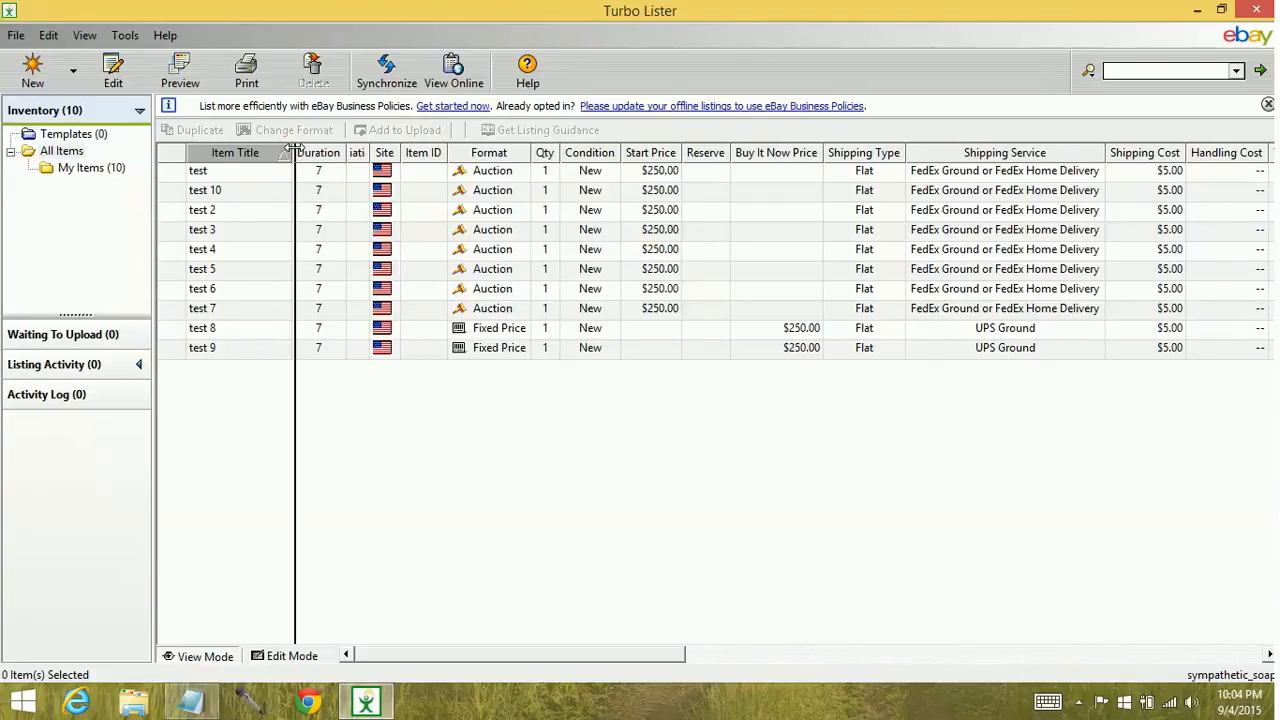
Step: Resize the Item Title column by dragging its header edge
{"action": "left_click_drag", "start_coordinate": [292, 152], "coordinate": [270, 152]}
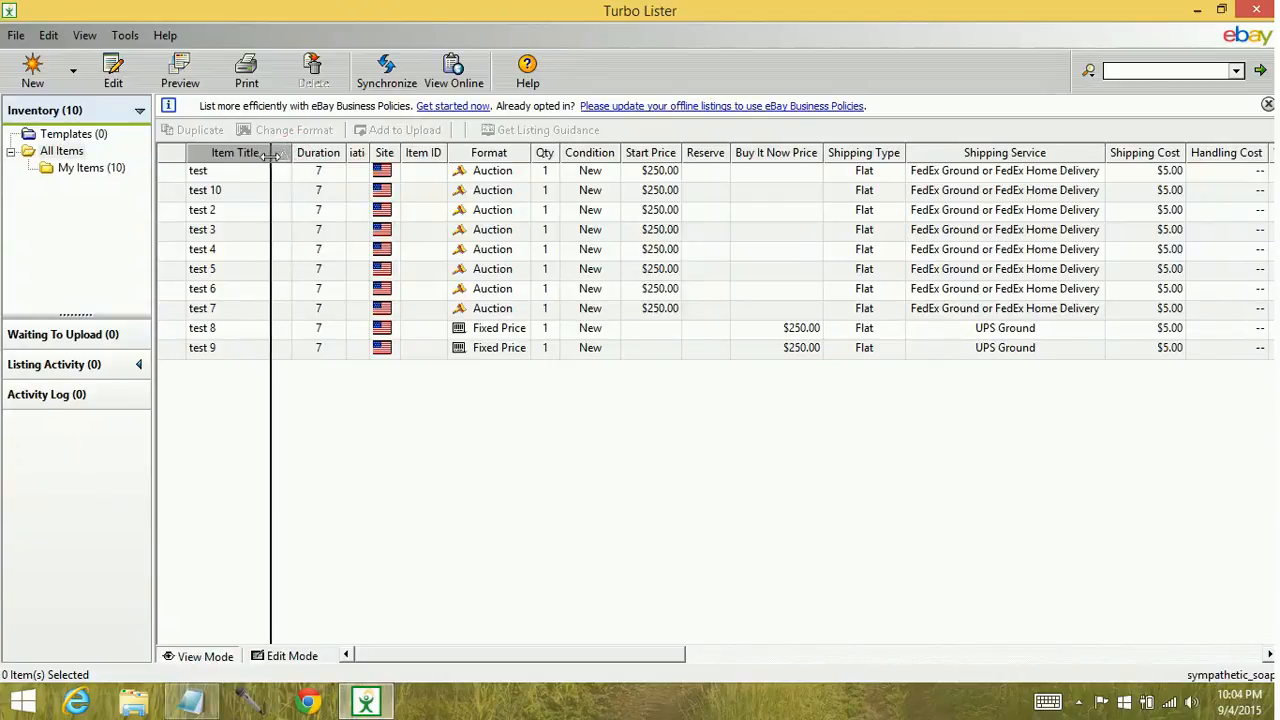